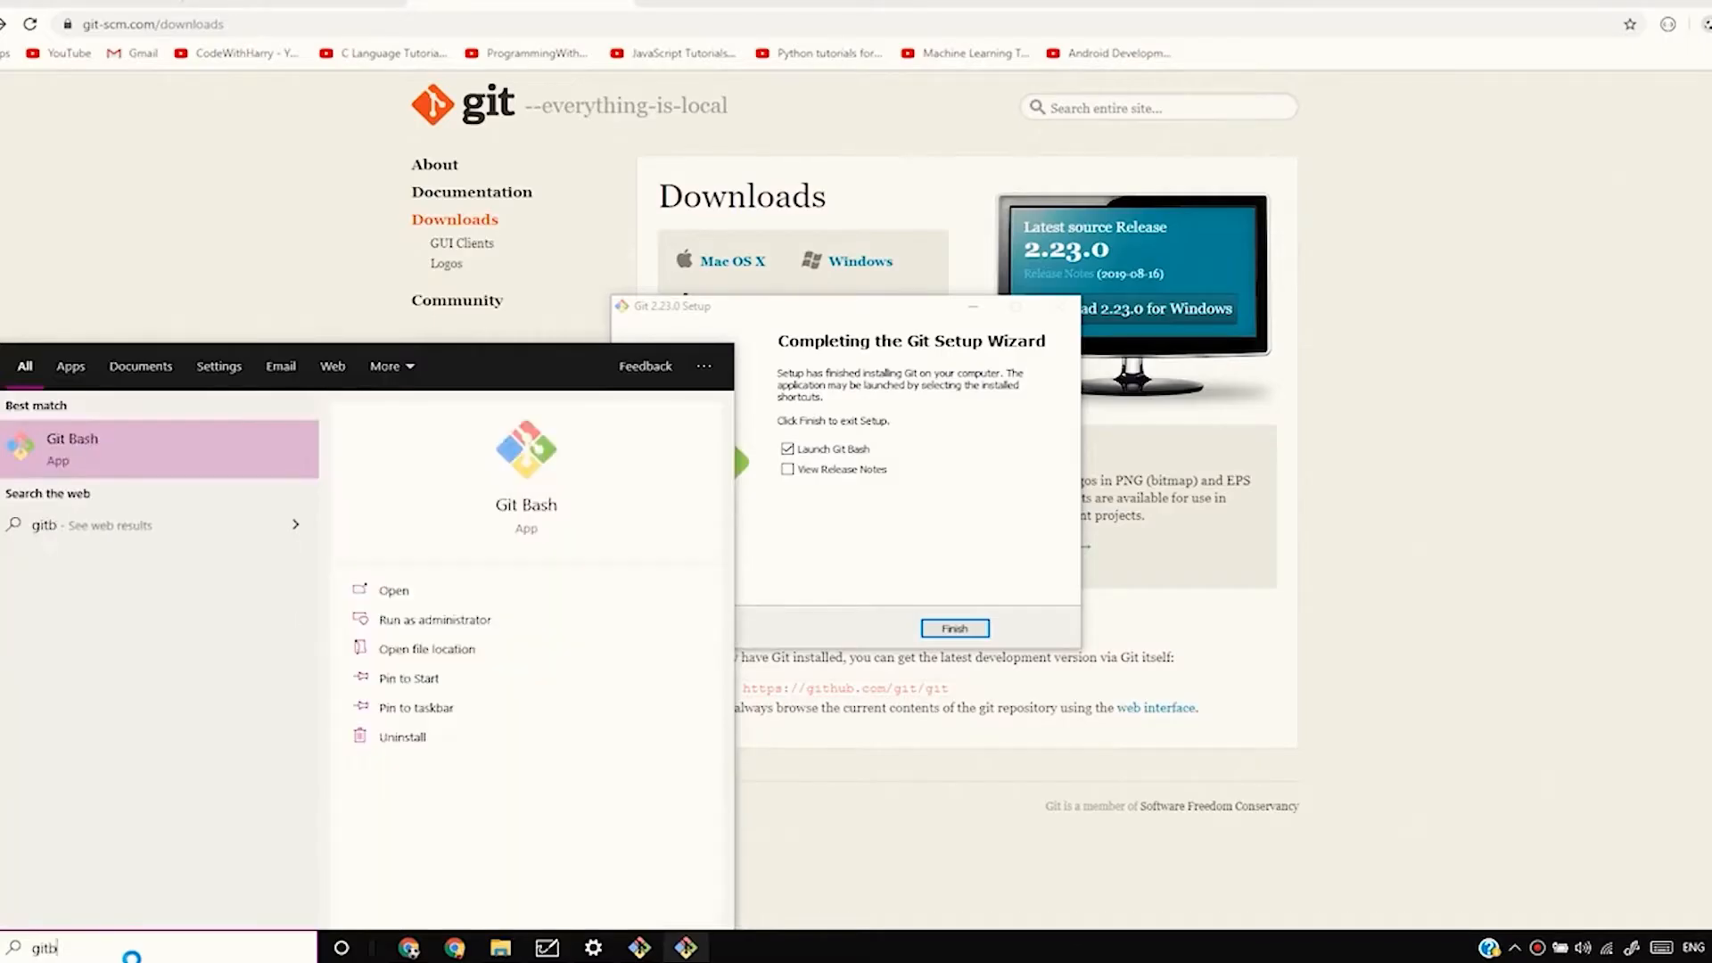
# Search 'git bash' in the Start menu so Git Bash appears as best match.
pyautogui.write('bash')
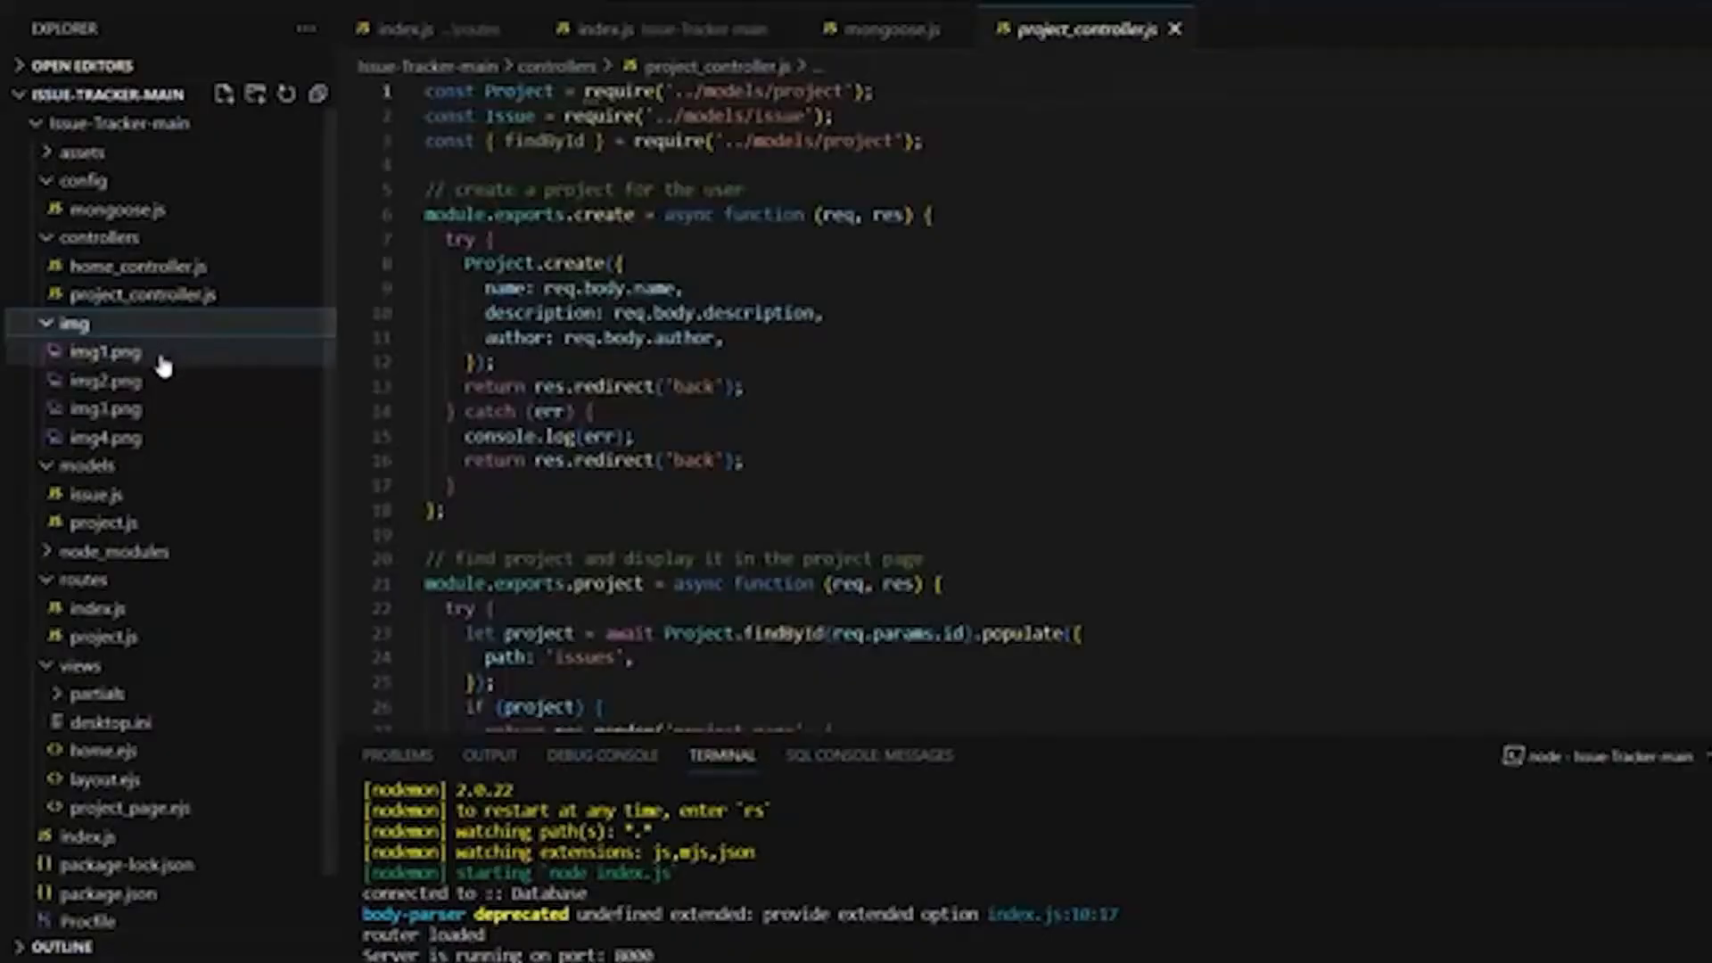
# Browse the Issue-Tracker-main files, then name and create a new GitHub repository.
pyautogui.click(105, 352)
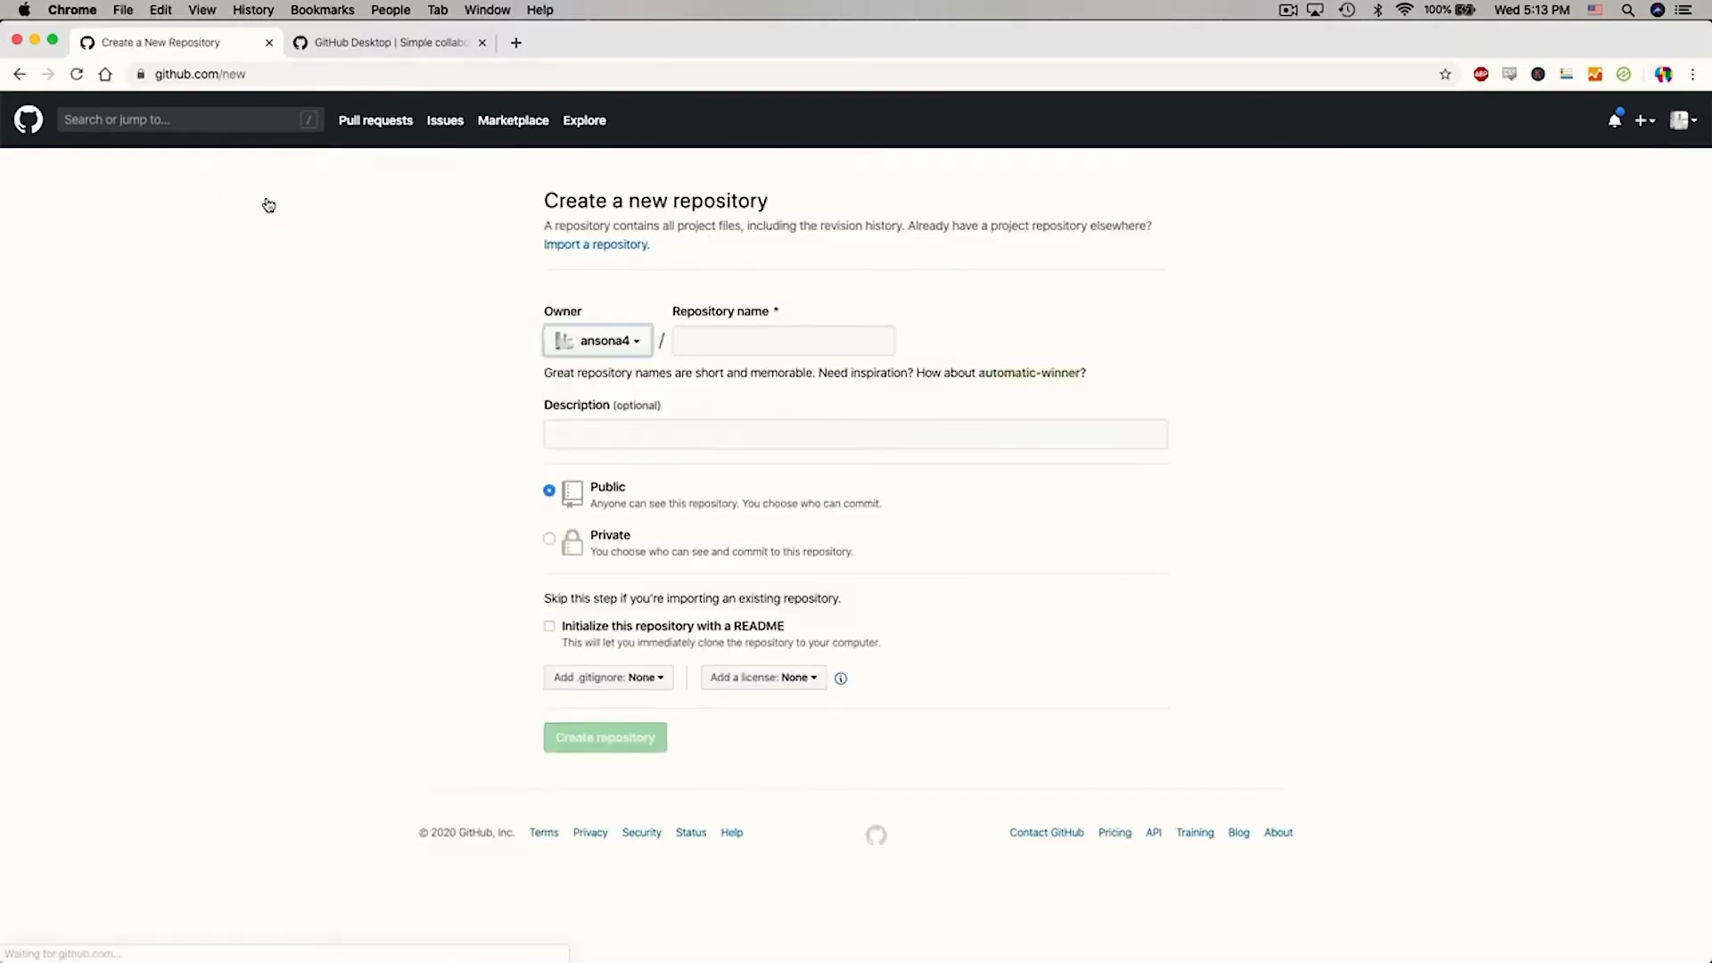
pyautogui.click(783, 341)
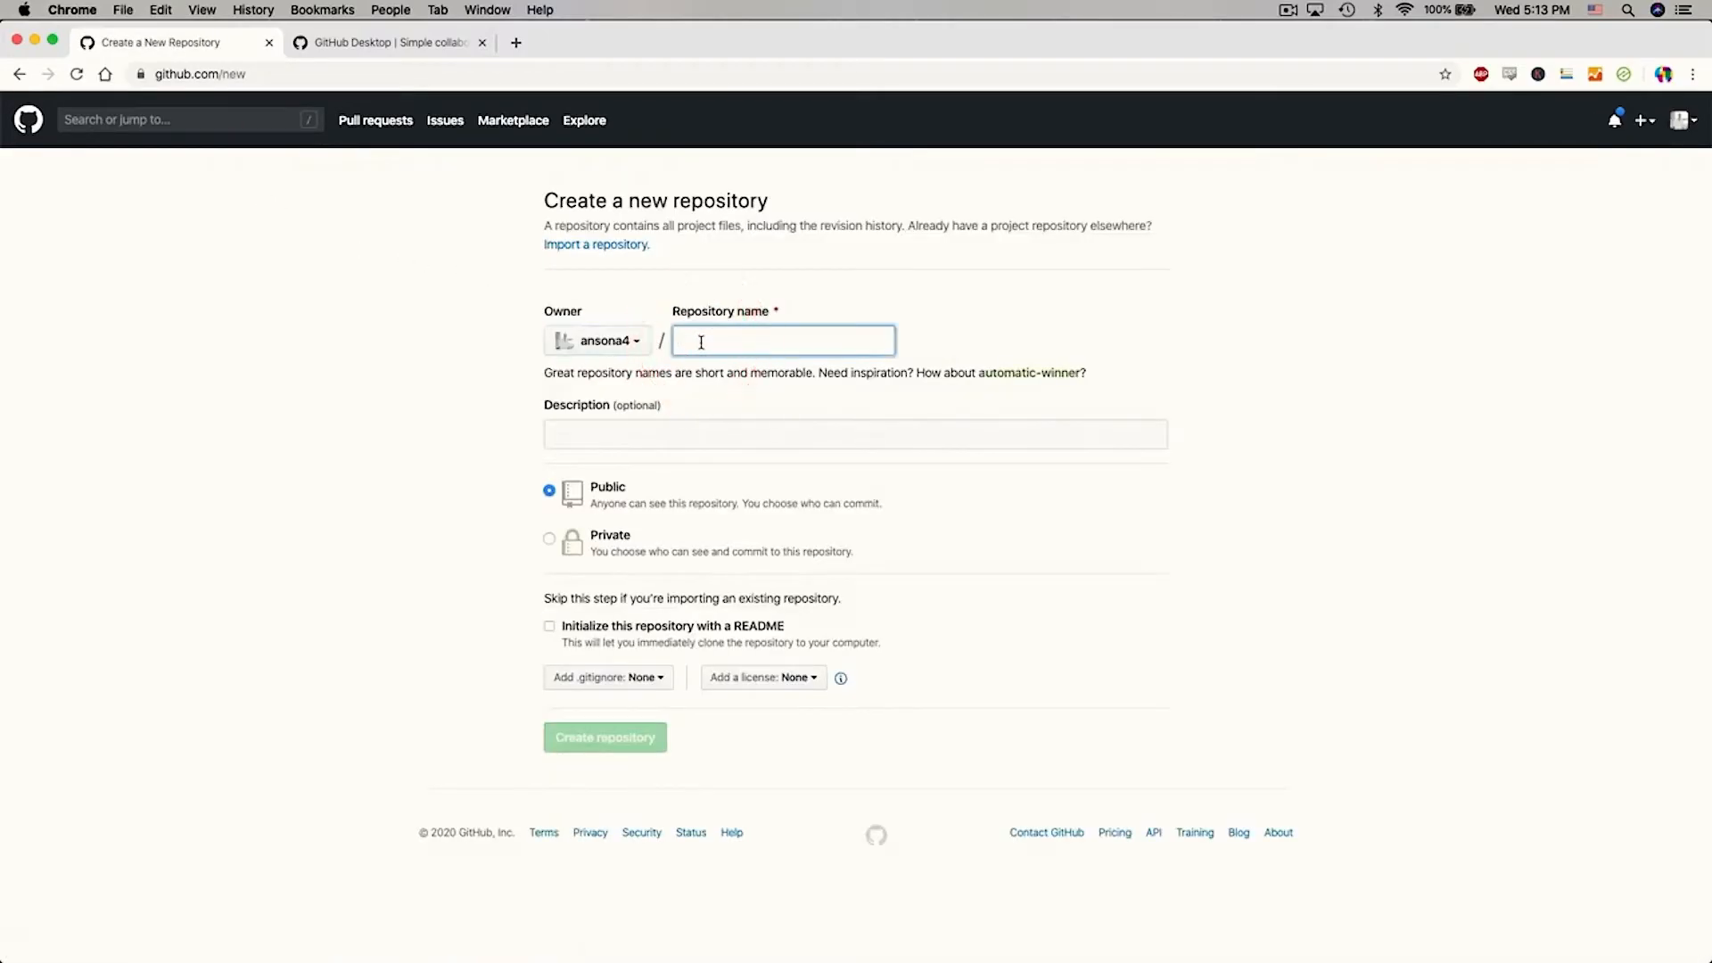
pyautogui.click(605, 737)
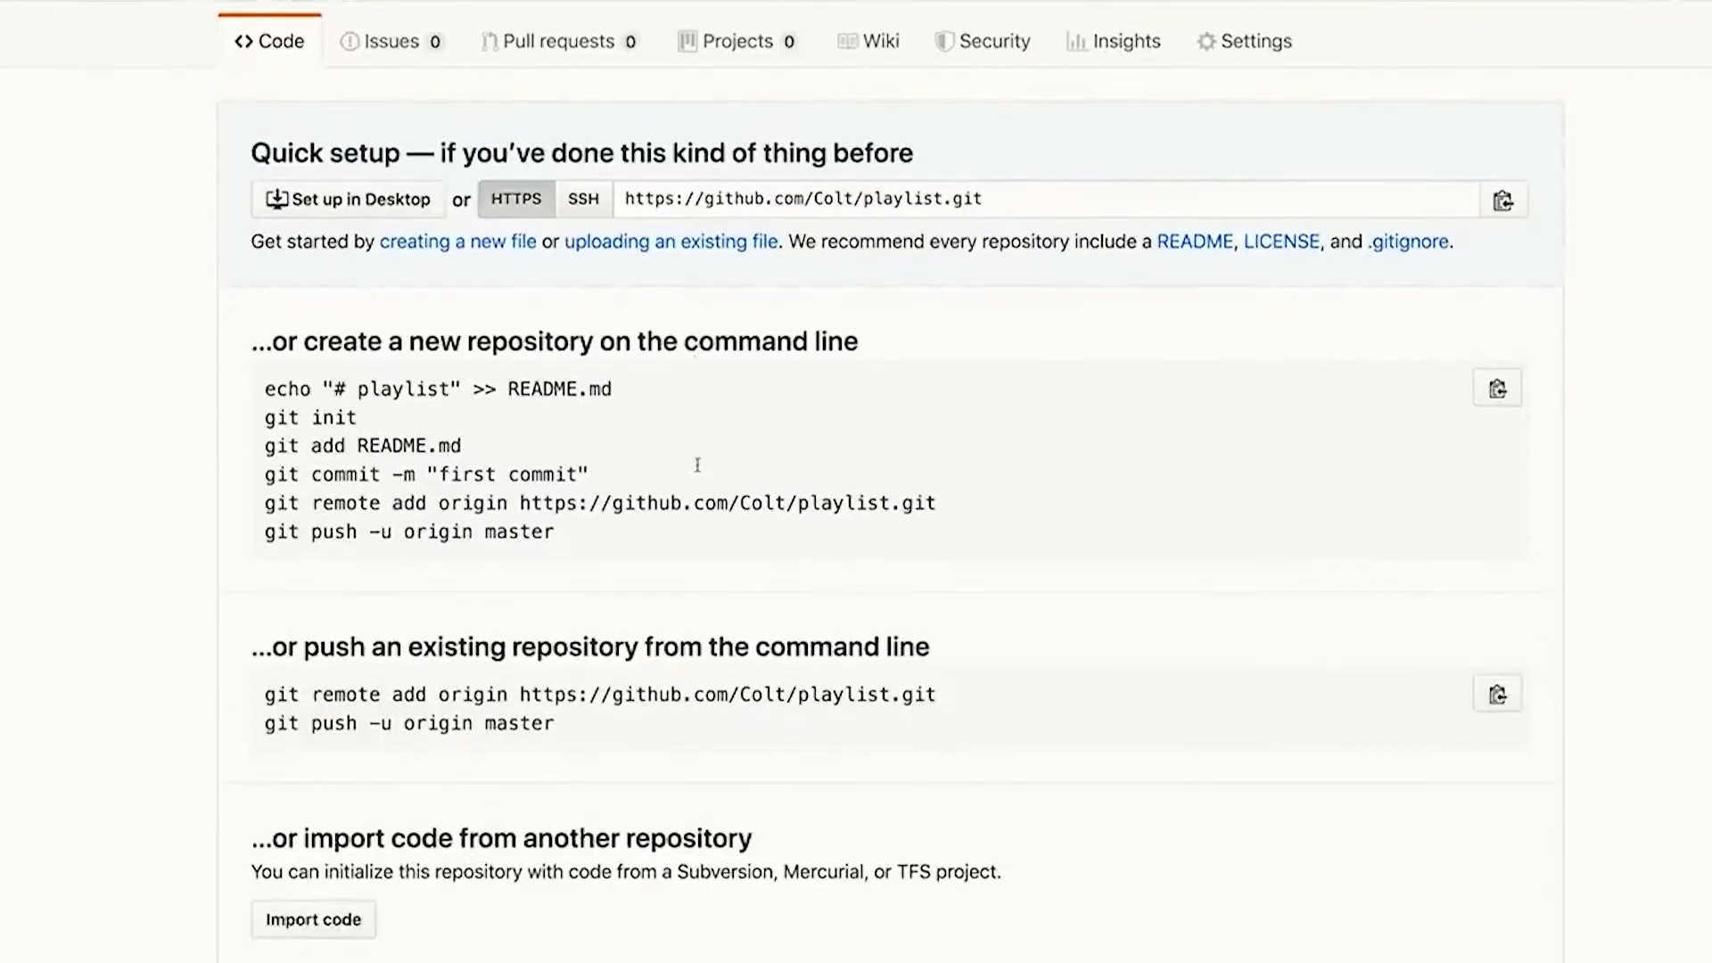
# Filter the Command Palette to 'git in' to show Git: Initialize Repository.
pyautogui.scroll(3)
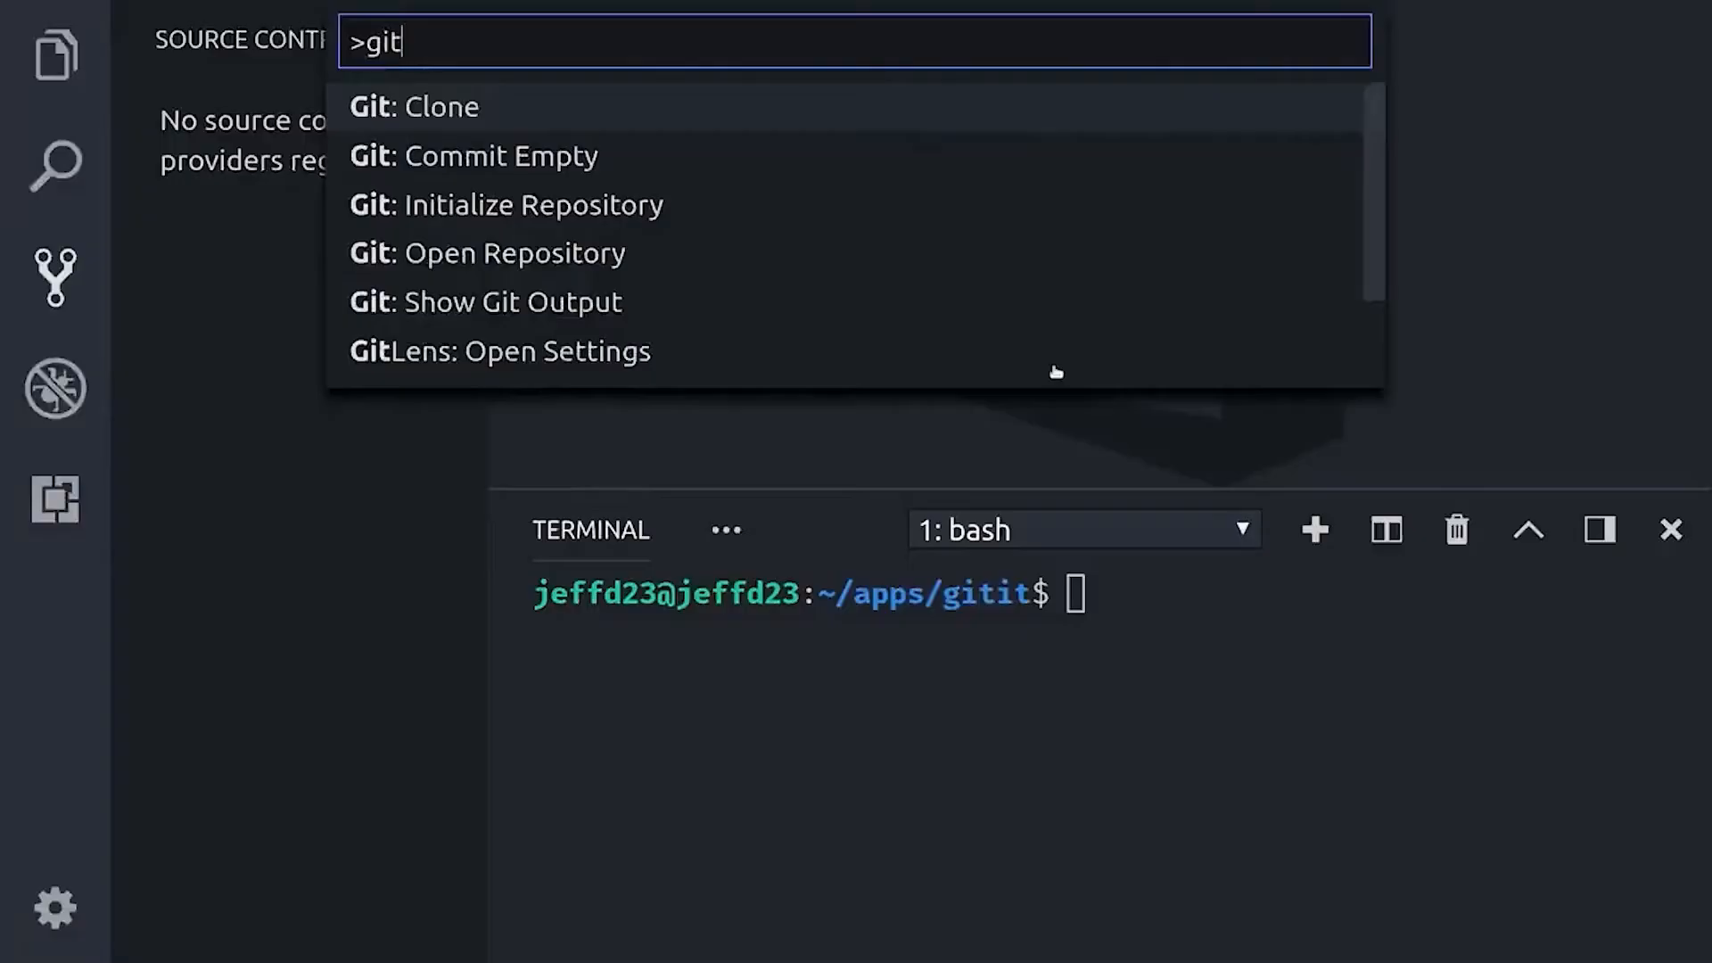
pyautogui.write('in')
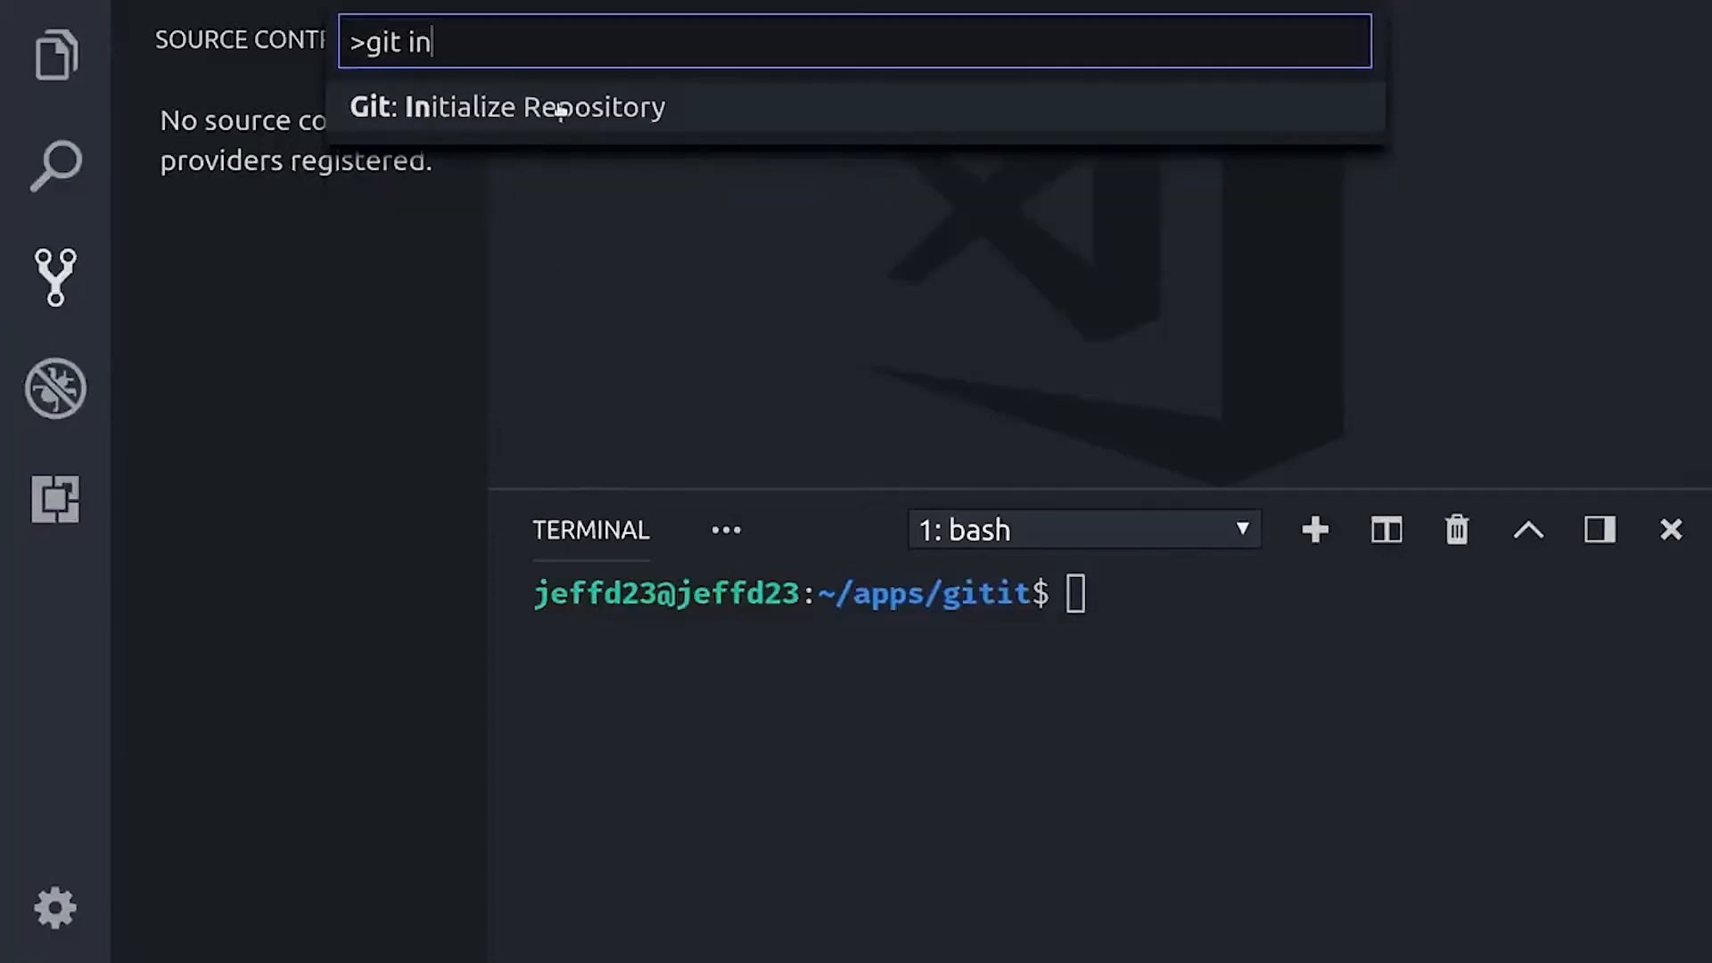